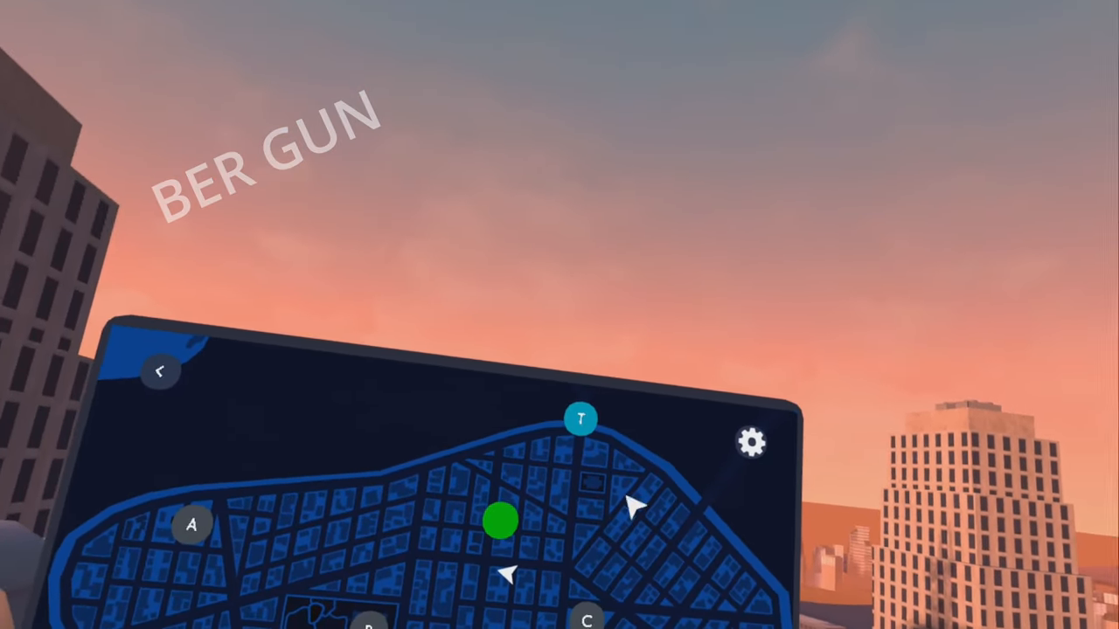
- Show the Tutorial location's details with 1 wave and 6 max enemies
left_click(581, 419)
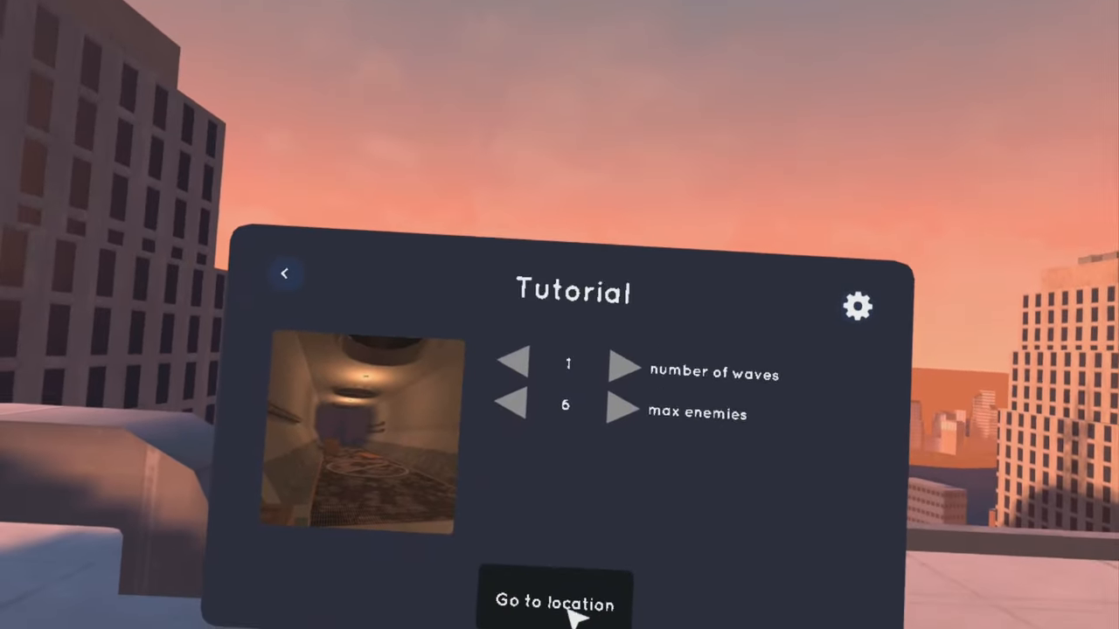
- Travel to the Tutorial location, view Construction B at 4 waves and 9 enemies, return to the map
left_click(554, 601)
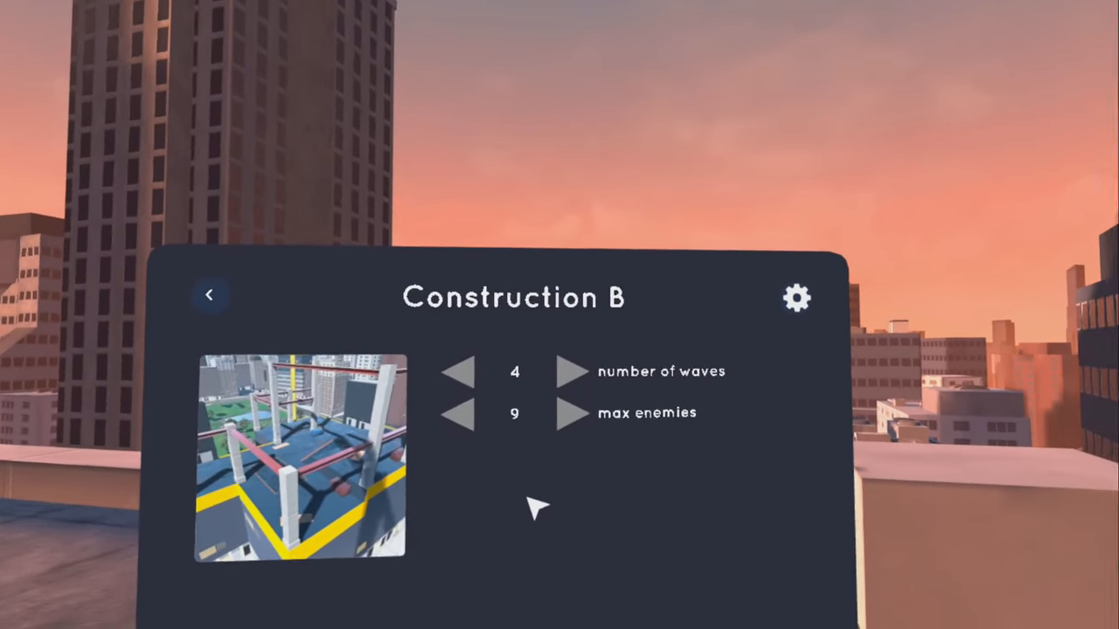
left_click(210, 293)
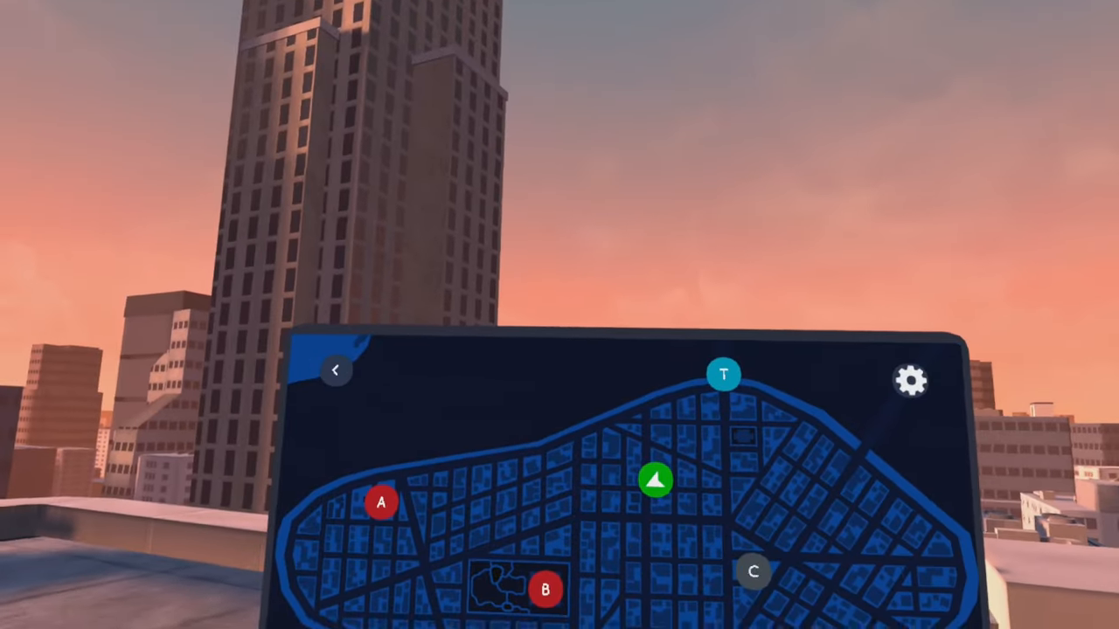